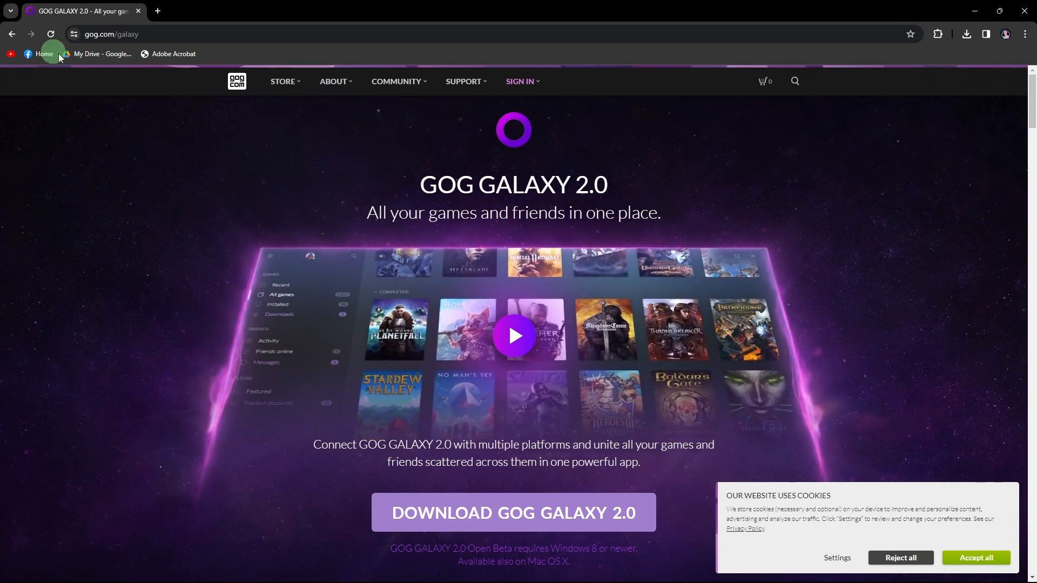
# Step: Download the GOG GALAXY 2.0 installer from the GOG website in Chrome
pyautogui.click(108, 34)
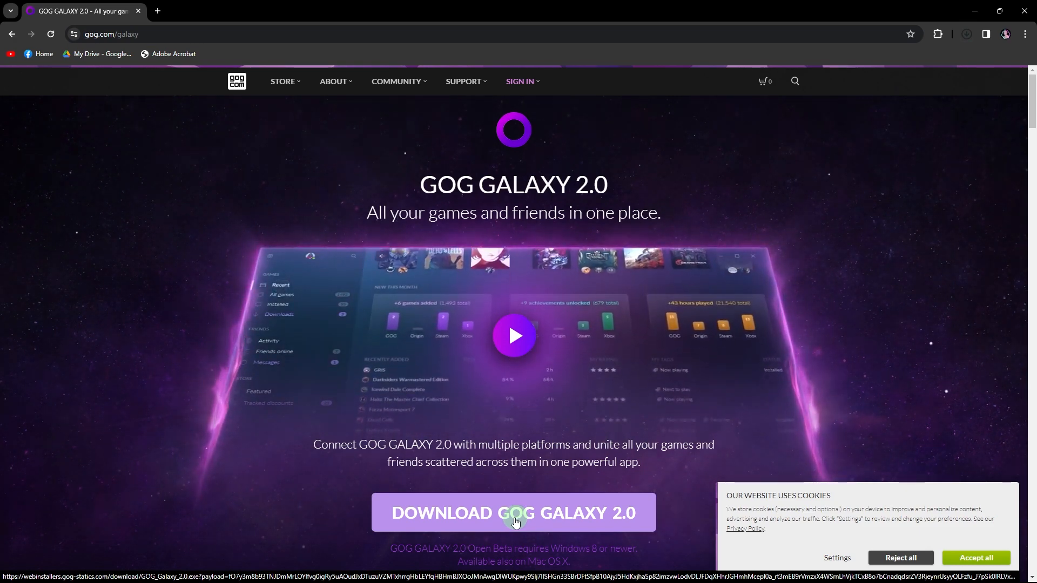
pyautogui.click(514, 518)
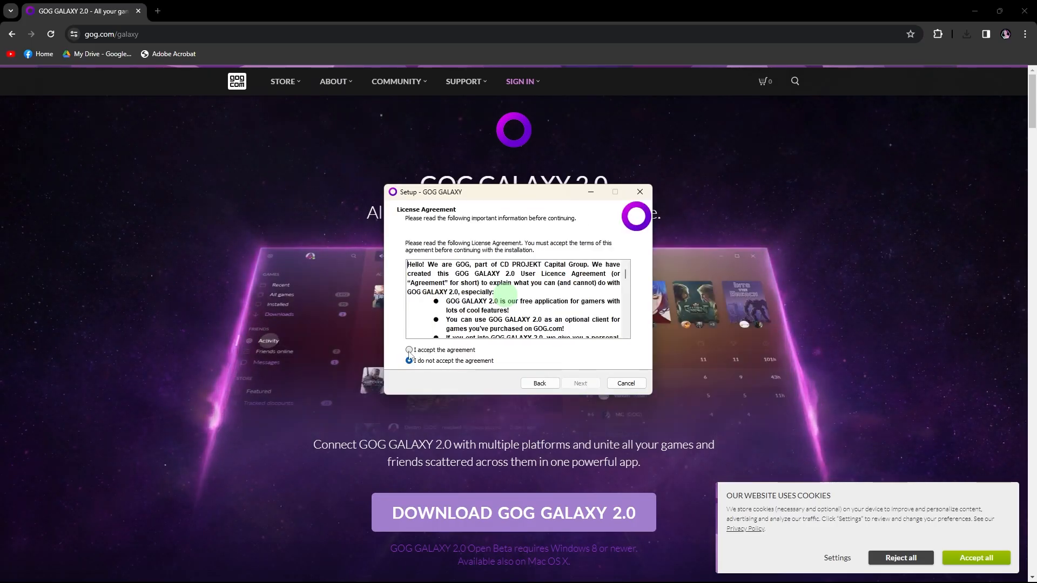
# Step: Accept the license, keep the default folder and desktop shortcut, install, and finish with Launch GOG GALAXY checked
pyautogui.click(580, 382)
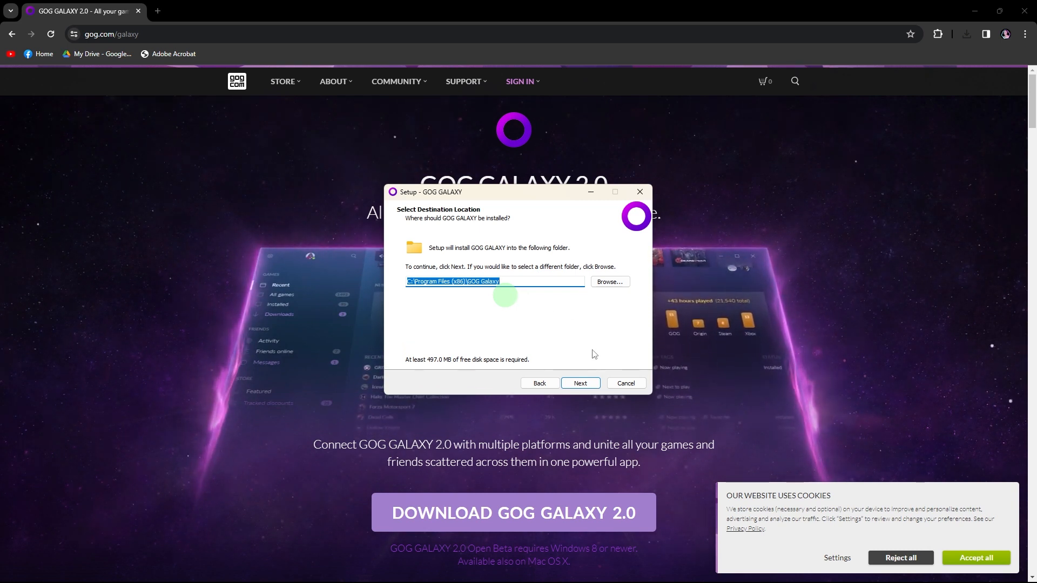
pyautogui.click(580, 382)
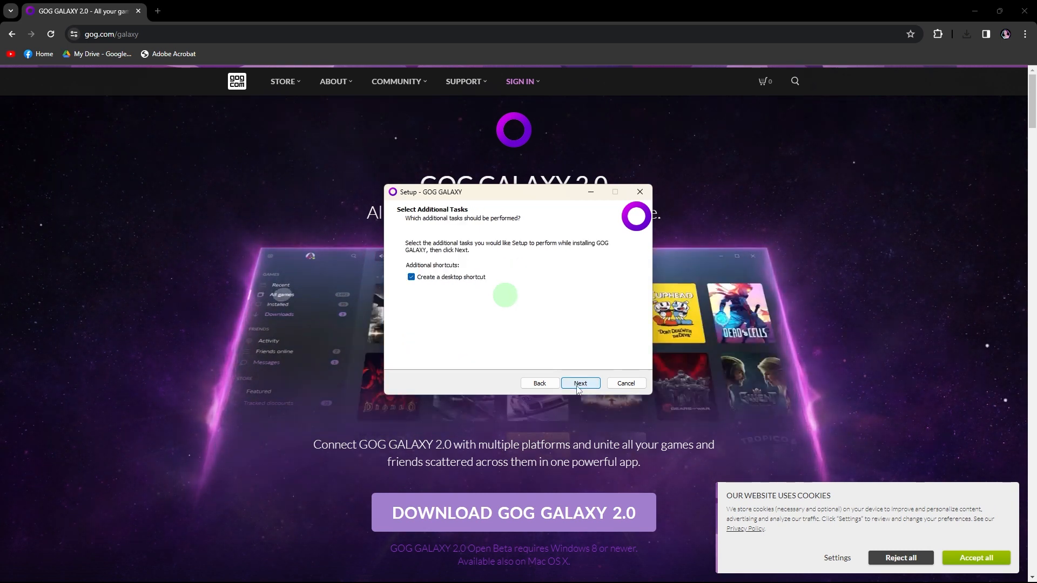
pyautogui.click(579, 383)
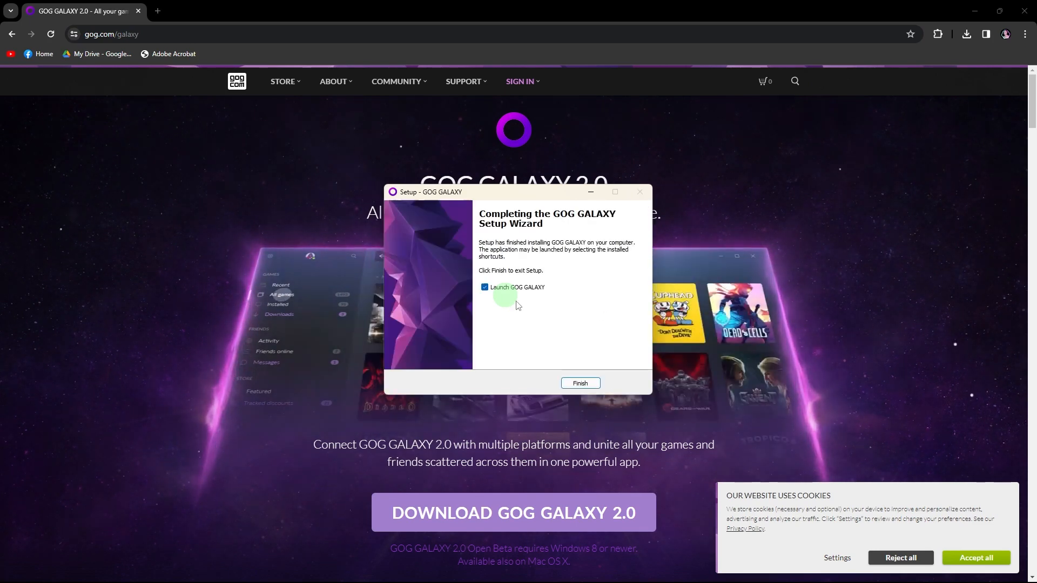
pyautogui.click(580, 382)
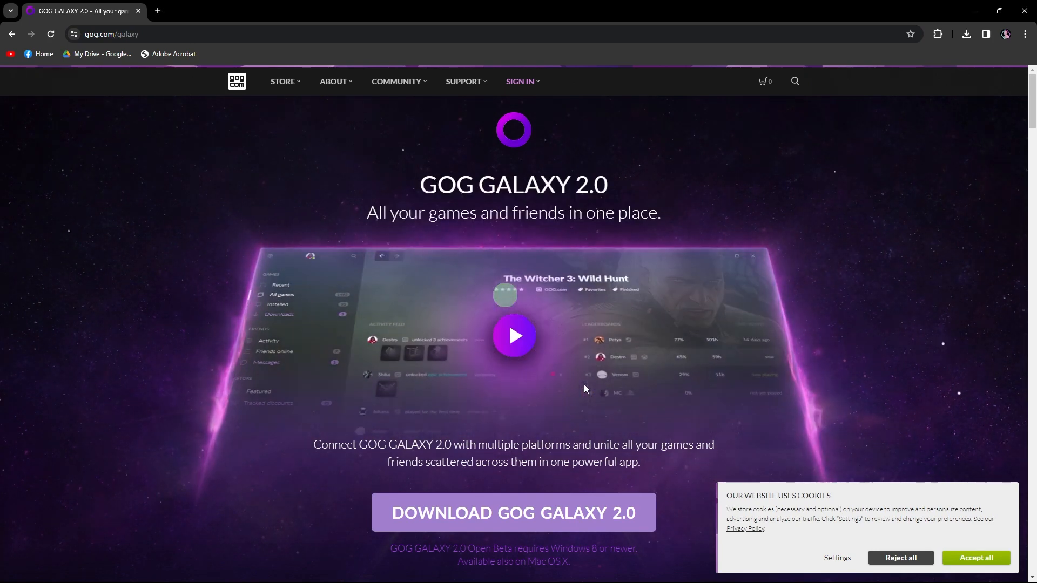
# Step: Focus the Email field of the GOG Log In window in the launched app
pyautogui.click(513, 337)
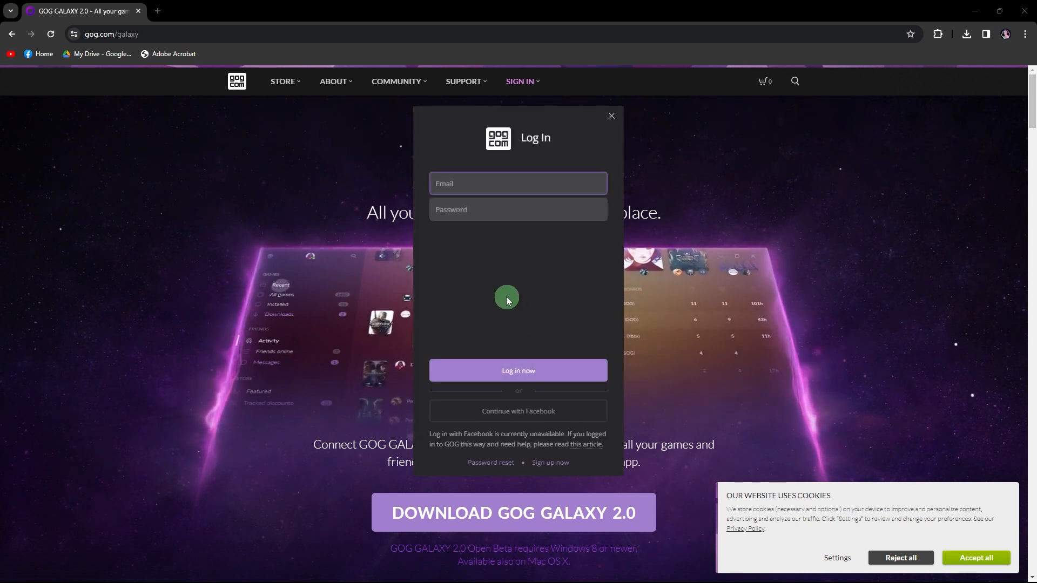
pyautogui.click(519, 371)
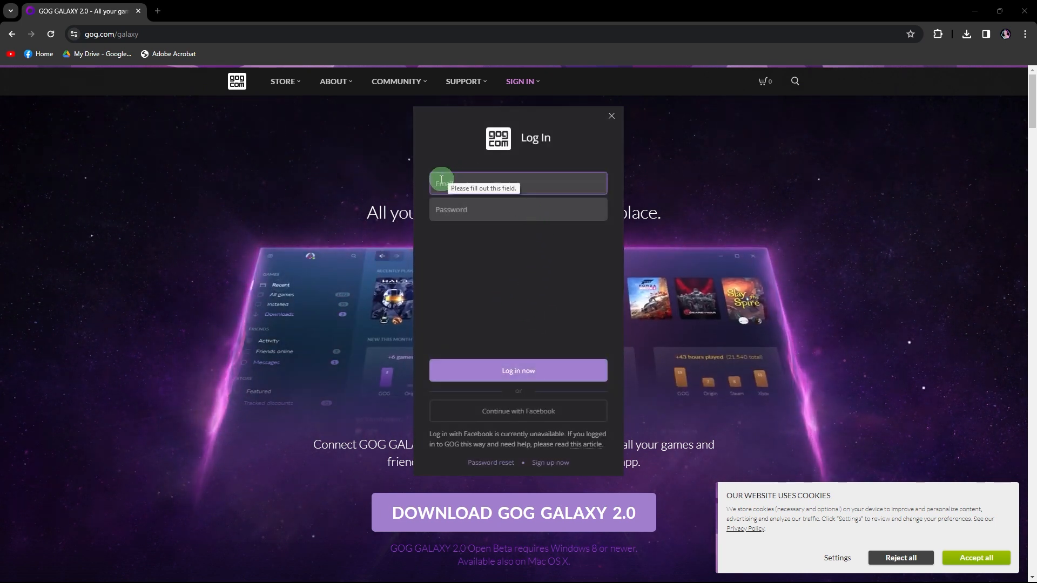